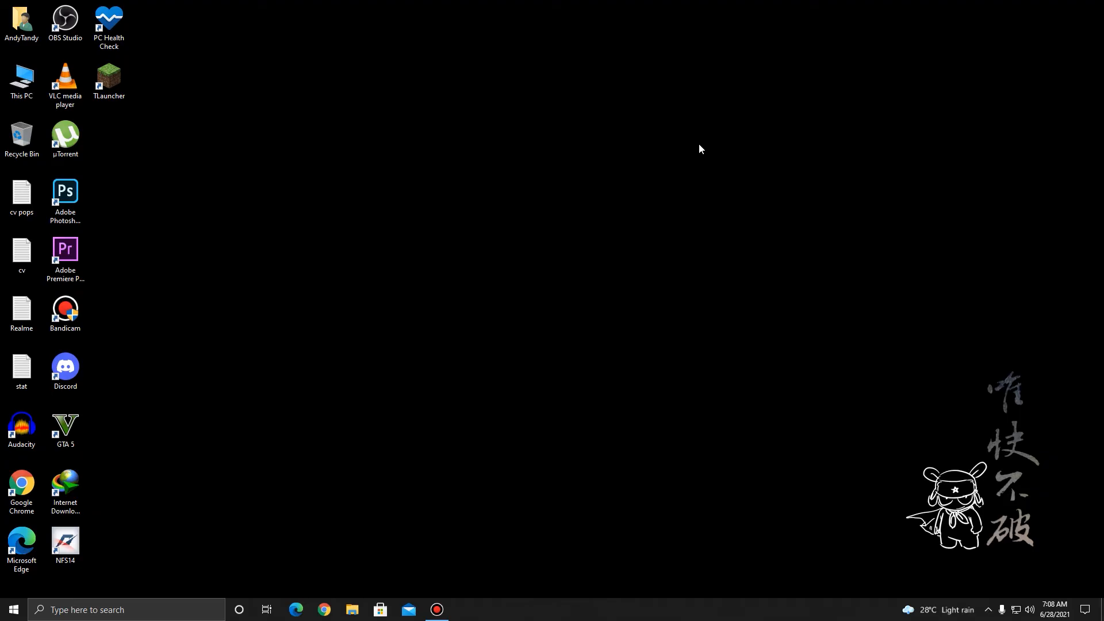
{"action": "mouse_move", "coordinate": [170, 57]}
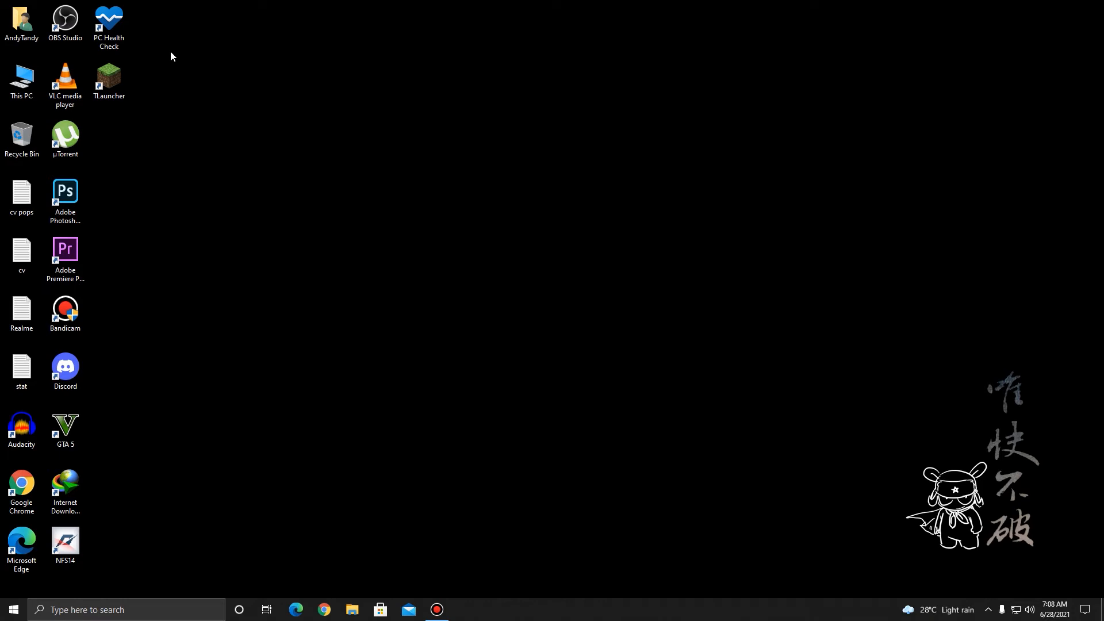
{"action": "mouse_move", "coordinate": [153, 49]}
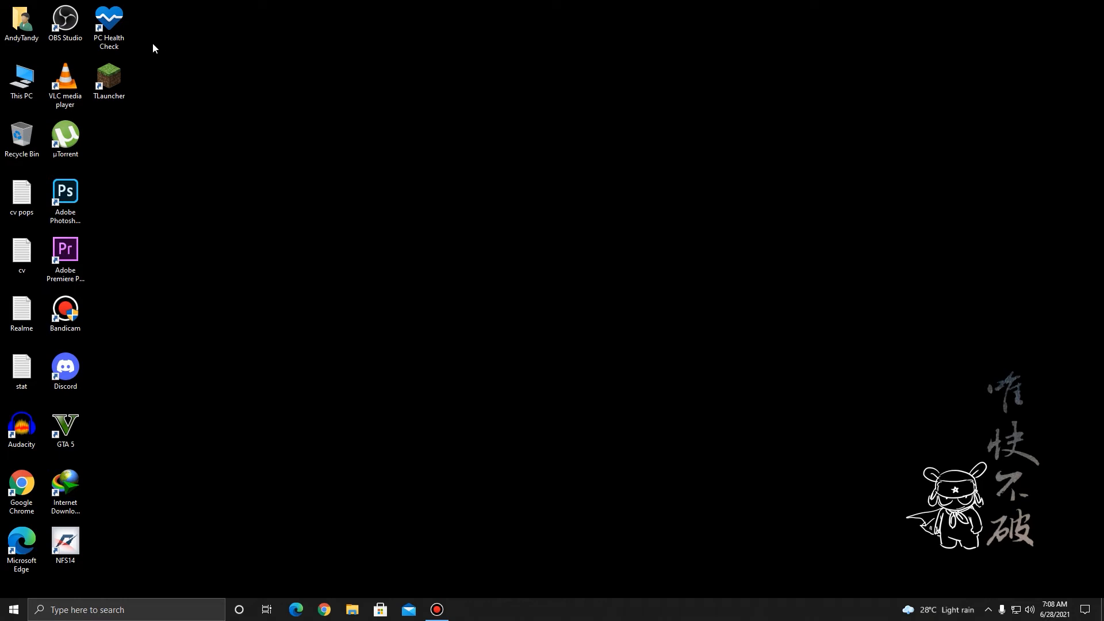
Launch PC Health Check from the desktop shortcut and run the Windows 11 compatibility check.
{"action": "double_click", "coordinate": [108, 23]}
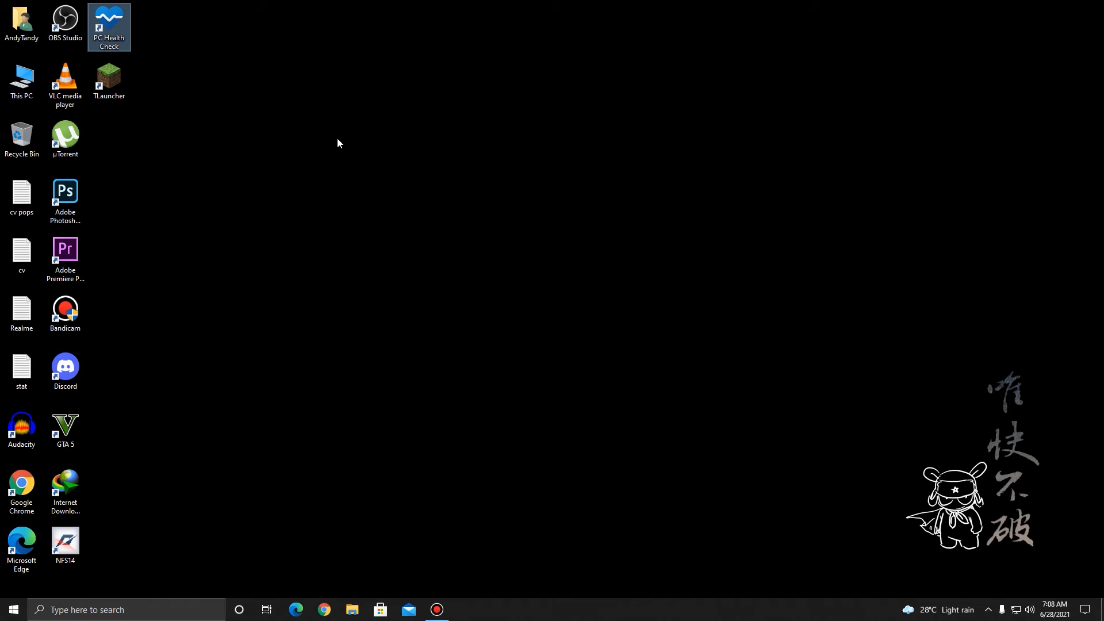
{"action": "mouse_move", "coordinate": [582, 180]}
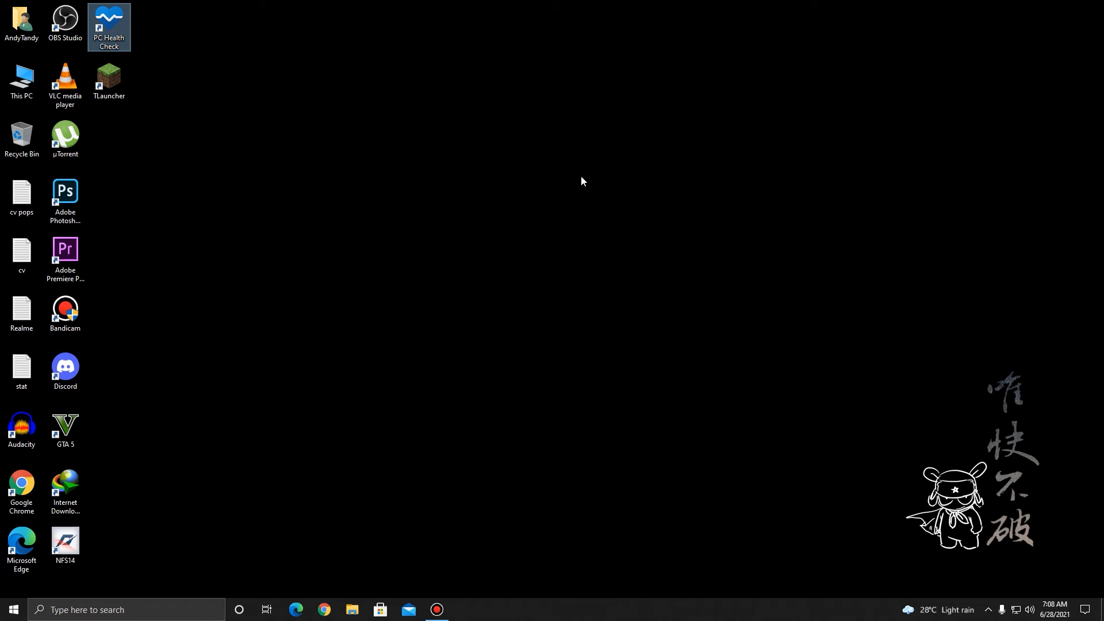
{"action": "mouse_move", "coordinate": [576, 164]}
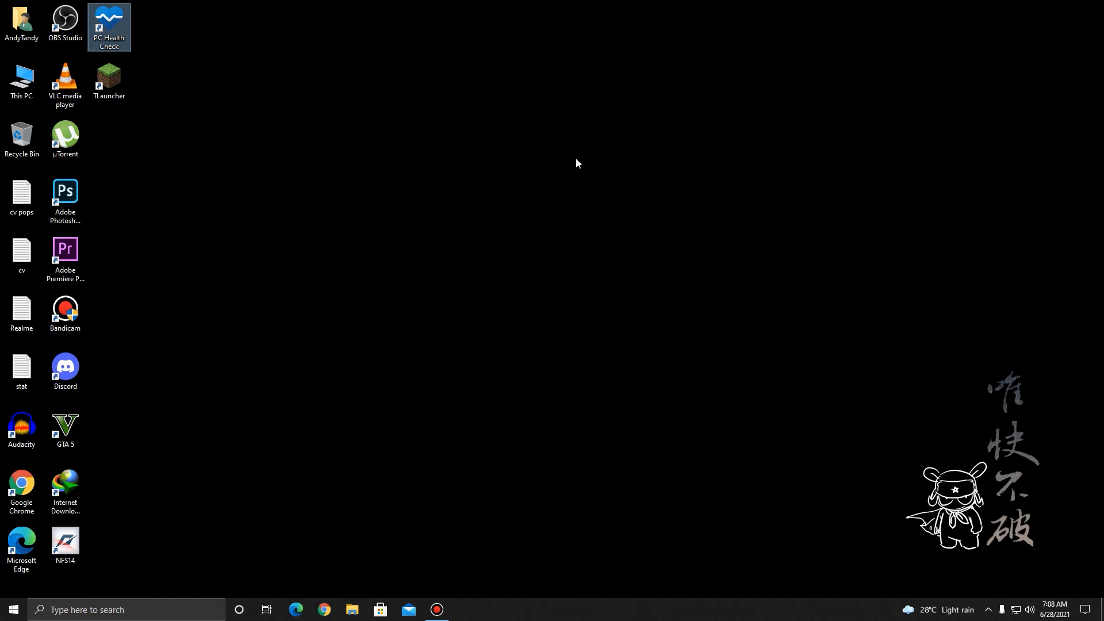
{"action": "double_click", "coordinate": [109, 21]}
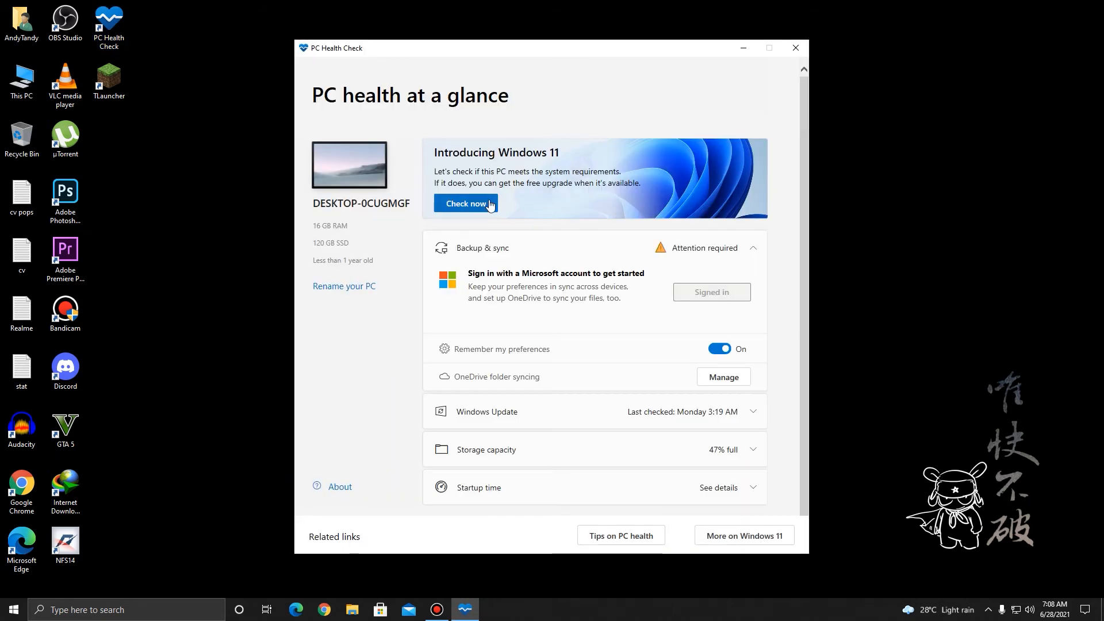
{"action": "left_click", "coordinate": [466, 202]}
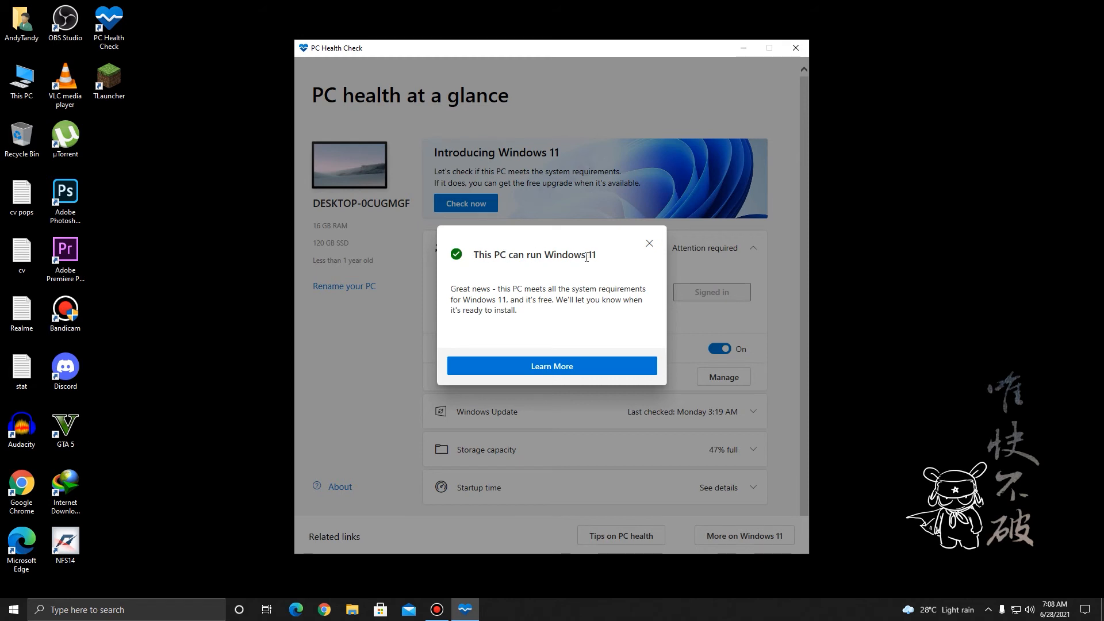
{"action": "mouse_move", "coordinate": [529, 312]}
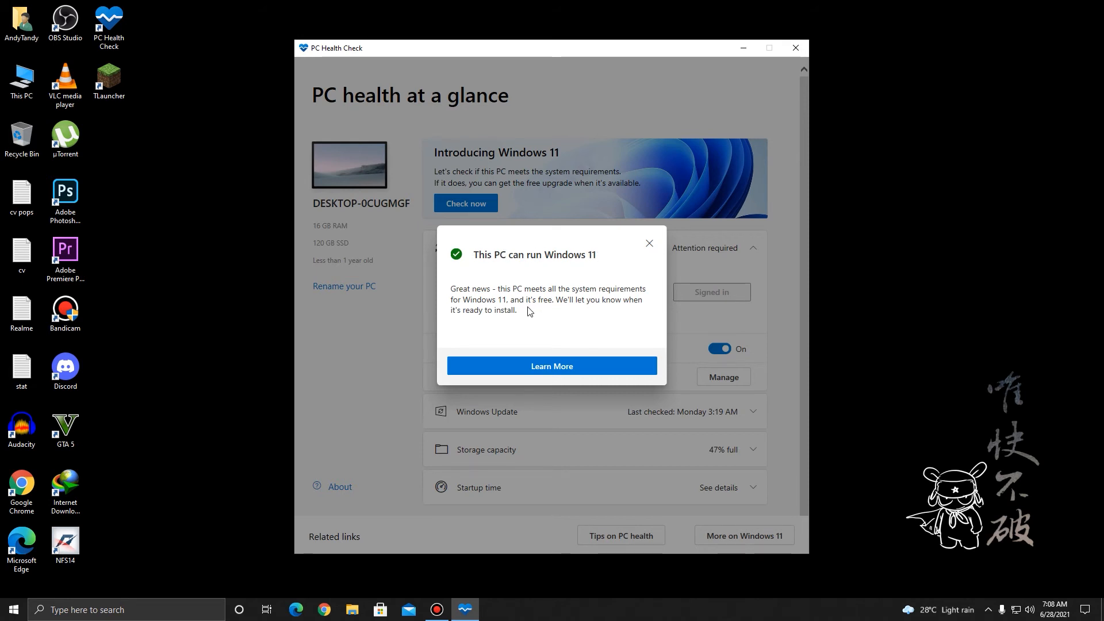
{"action": "mouse_move", "coordinate": [647, 247]}
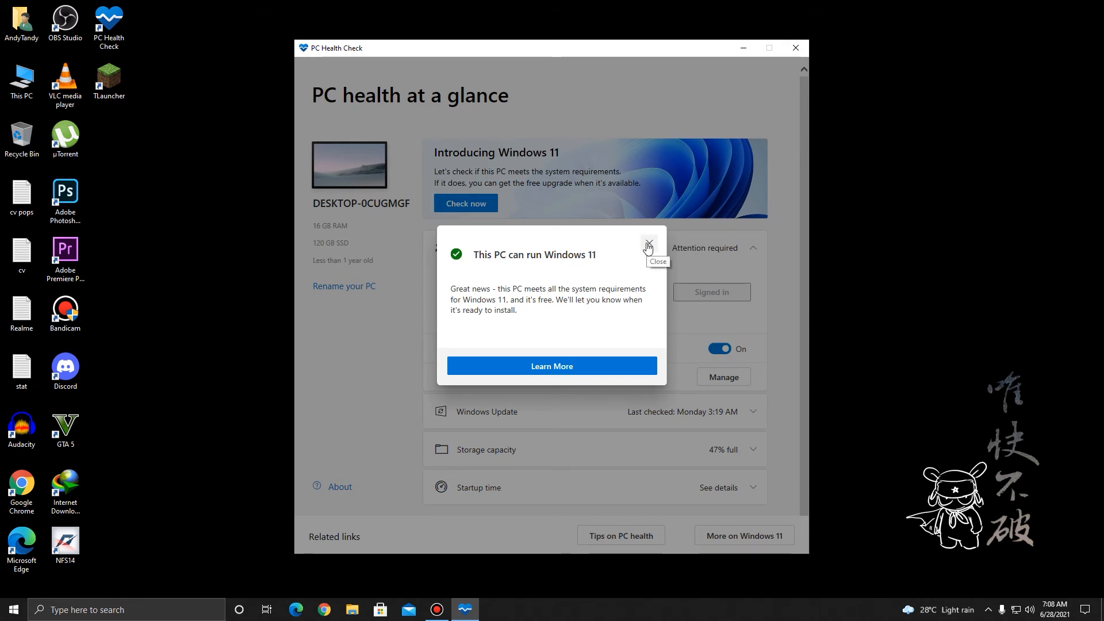
Dismiss the 'This PC can run Windows 11' result and close PC Health Check.
{"action": "left_click", "coordinate": [647, 244]}
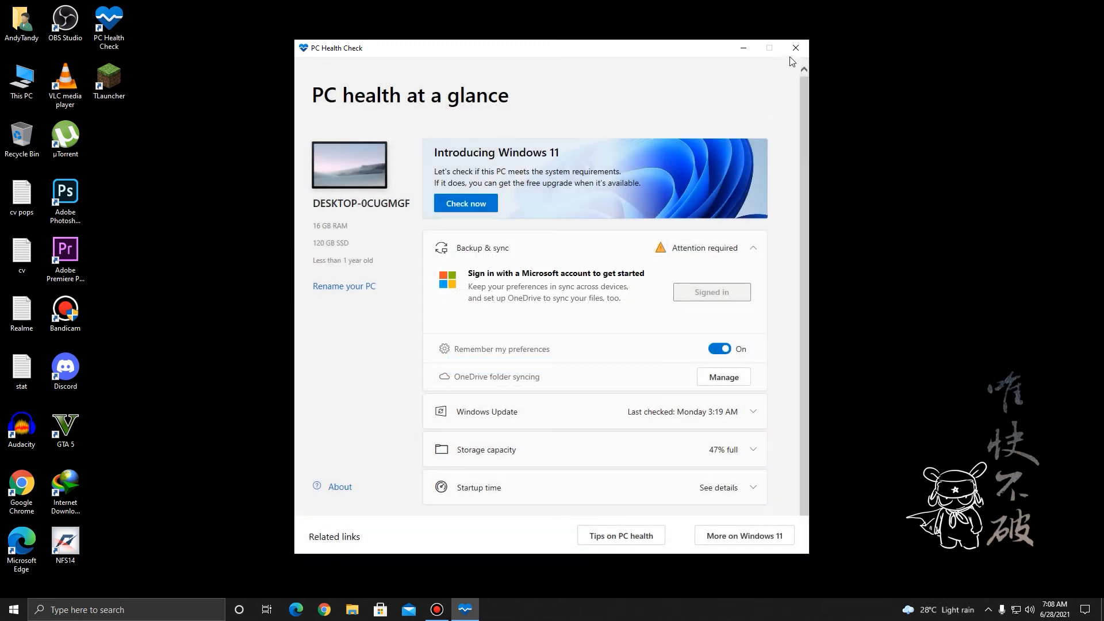
{"action": "left_click", "coordinate": [794, 48]}
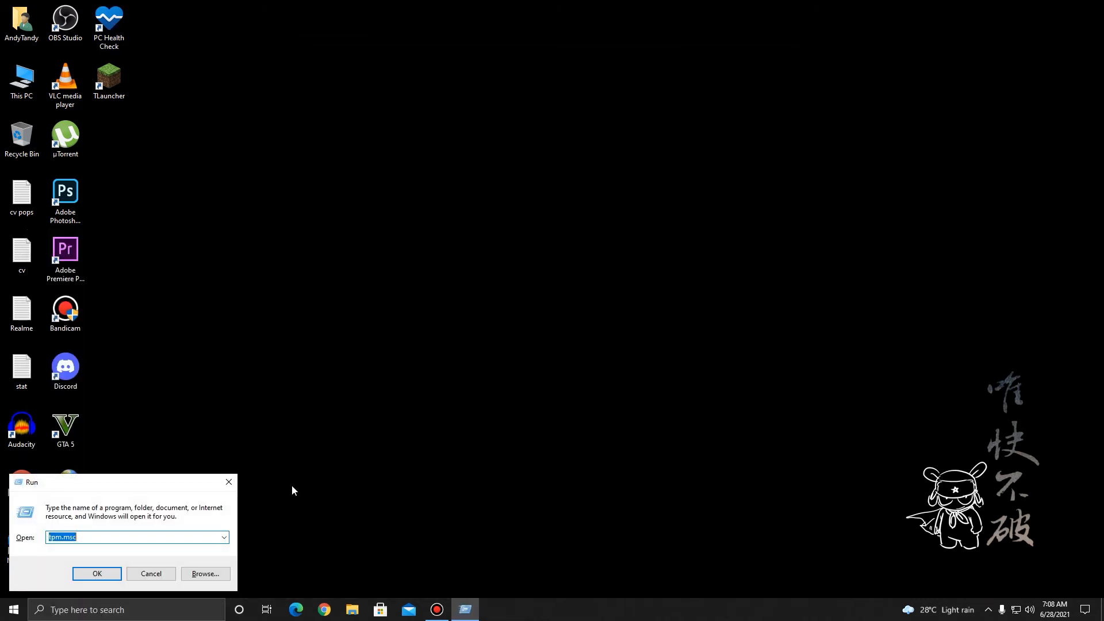
Run tpm.msc, confirm the TPM is ready (specification 2.0), and close the console.
{"action": "left_click", "coordinate": [96, 573]}
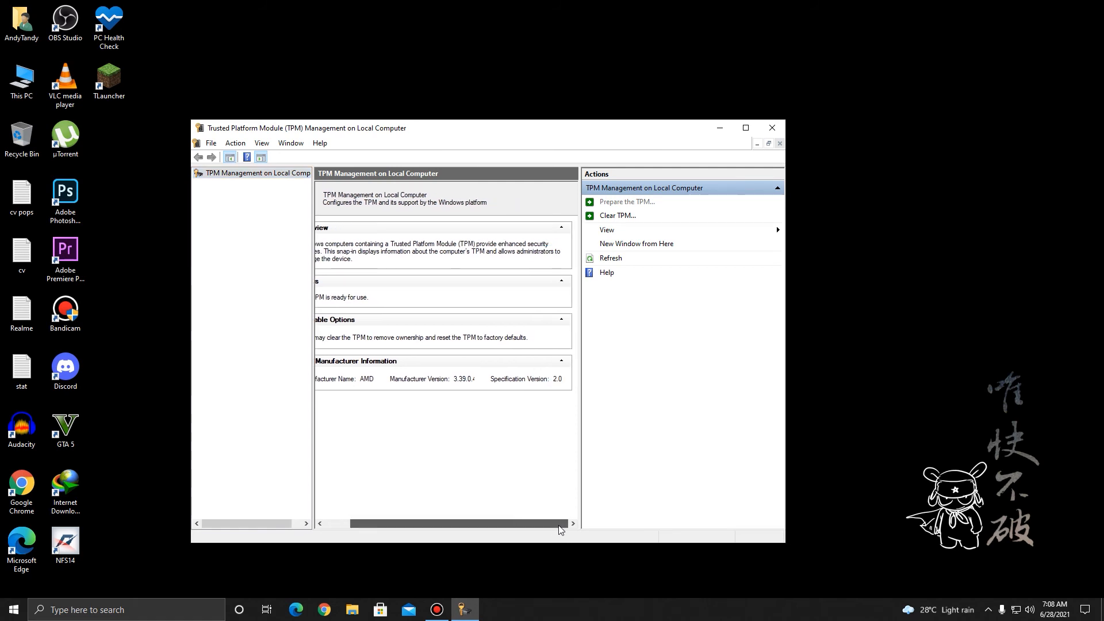
{"action": "left_click", "coordinate": [771, 127]}
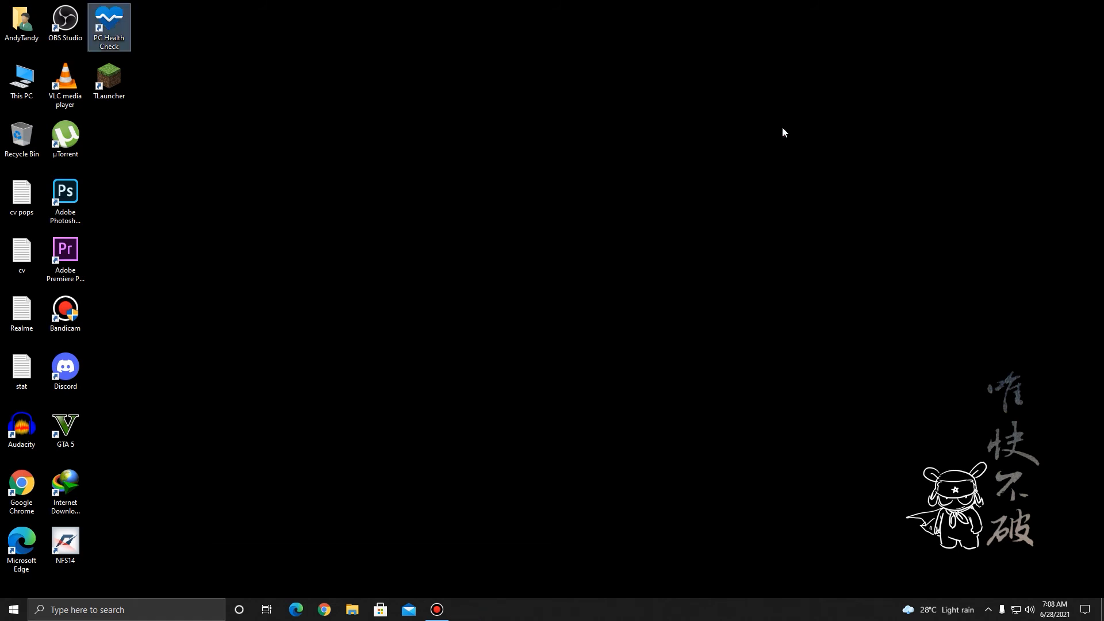